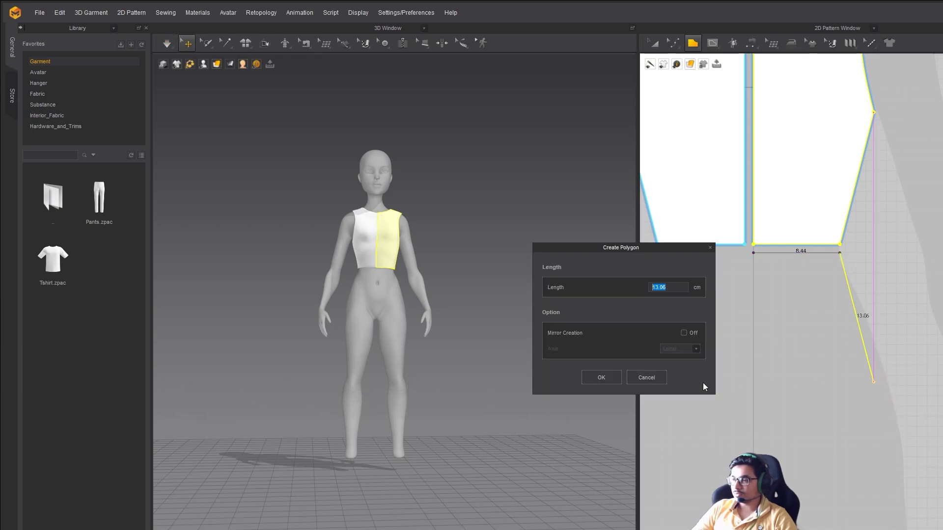
# - Draw the long flared skirt panels below the bodice by entering polygon edge lengths
pyautogui.click(600, 377)
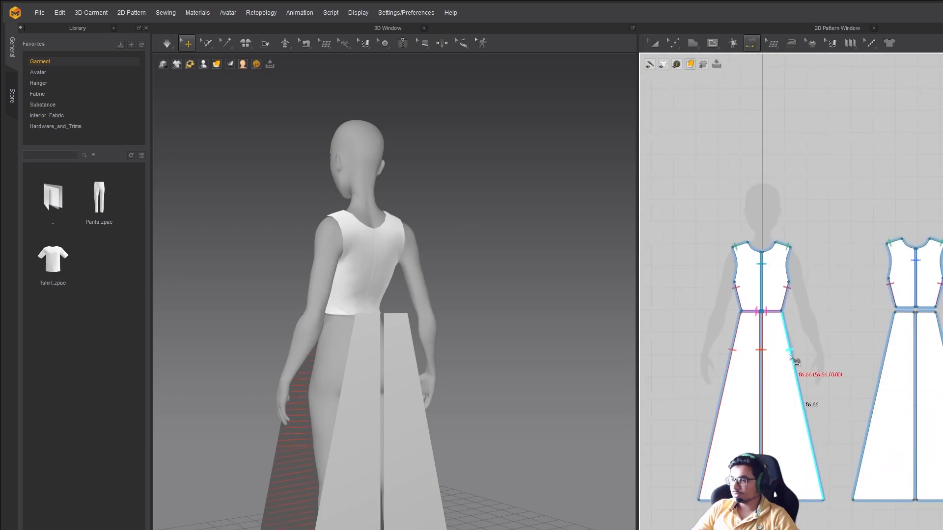
pyautogui.scroll(3)
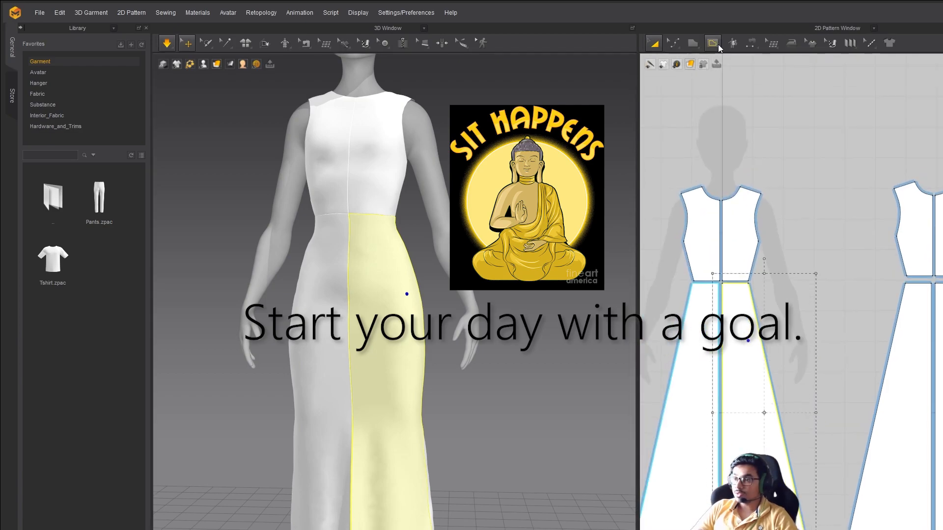
# - Split the skirt side seams and pull the new points inward at the hips
pyautogui.click(712, 43)
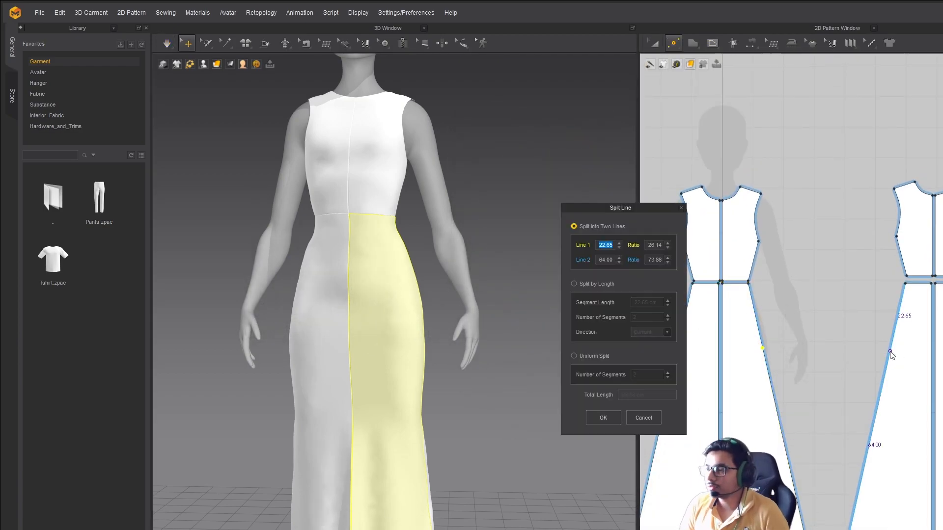
pyautogui.click(602, 418)
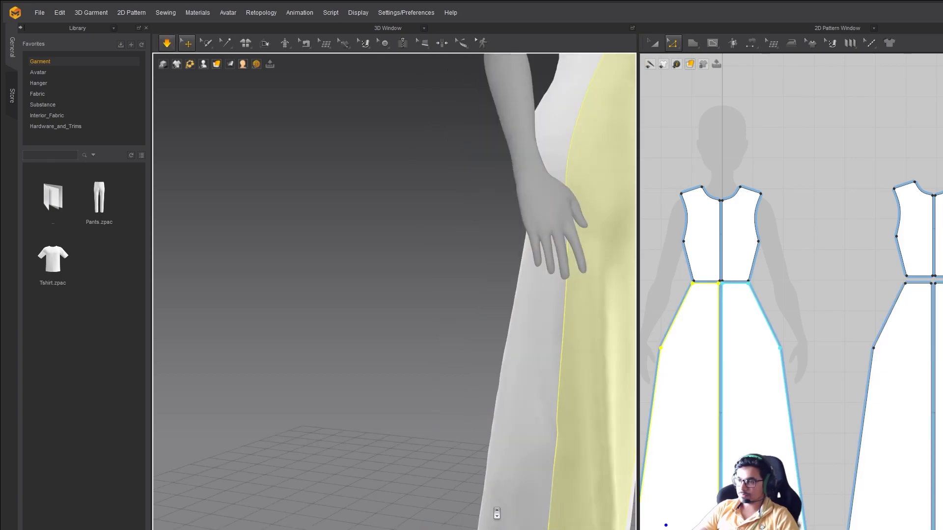
pyautogui.click(673, 43)
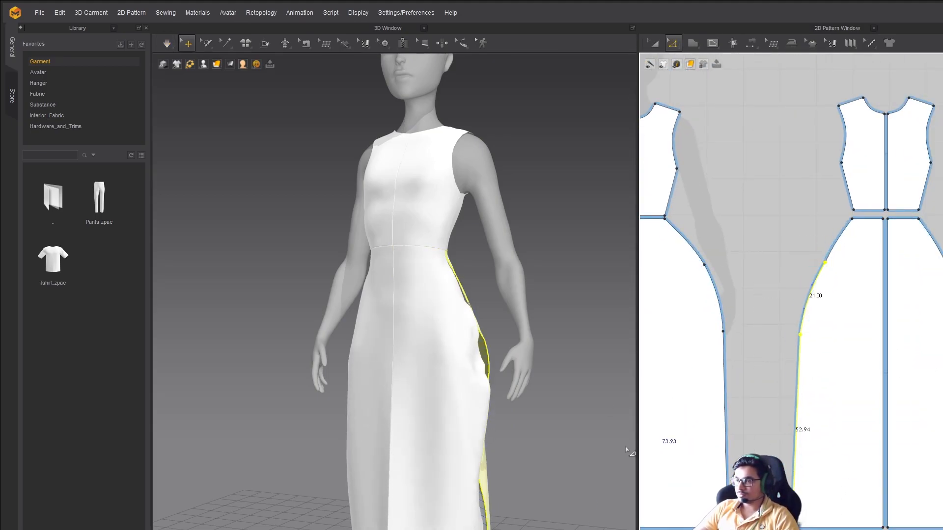
pyautogui.click(166, 42)
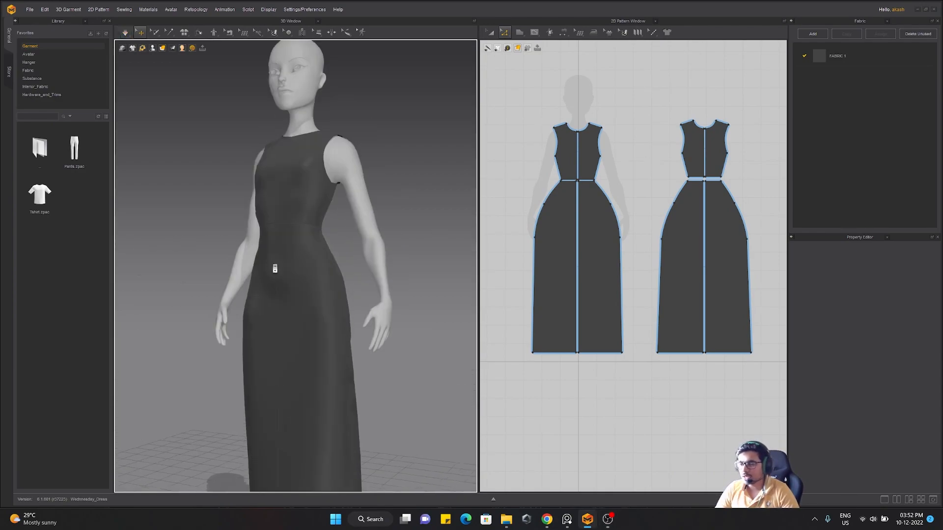
# - Split the collar strip's edge, place it around the neck, and sew it to the neckline
pyautogui.scroll(-3)
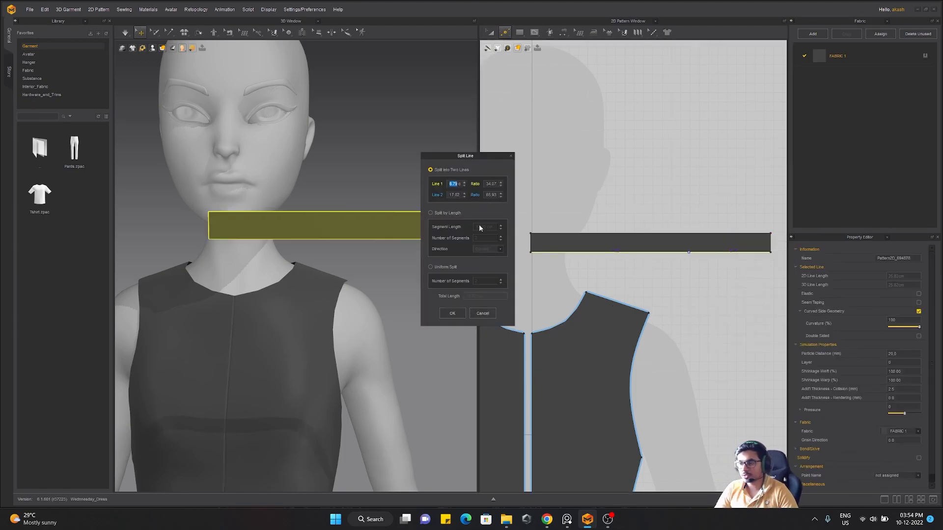
pyautogui.click(451, 314)
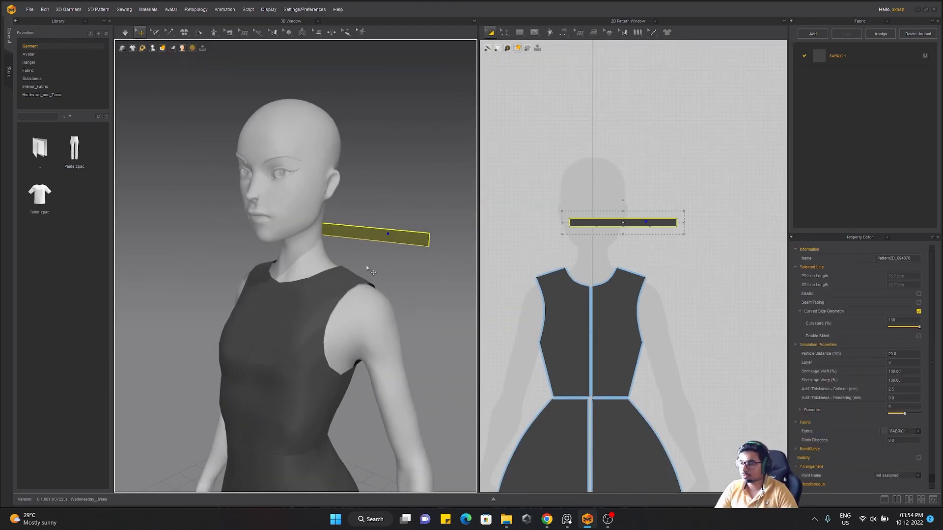
pyautogui.click(152, 49)
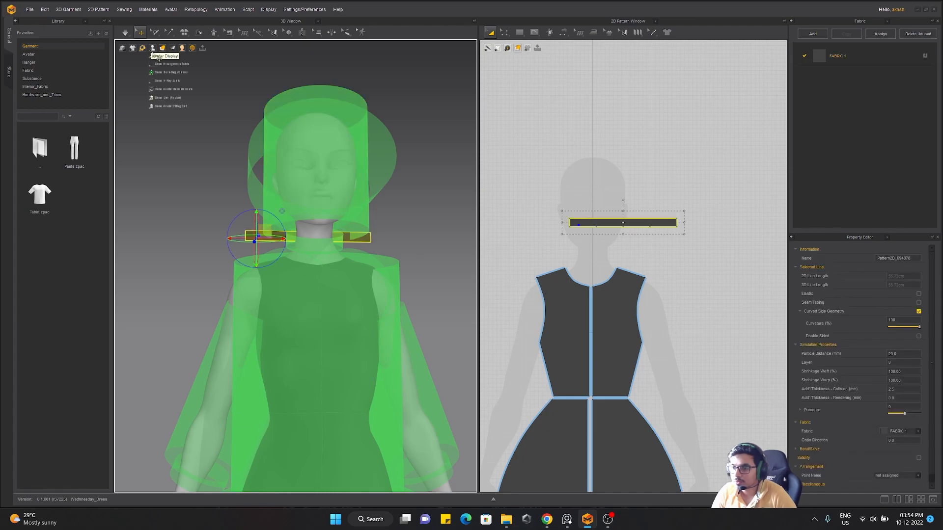
pyautogui.click(152, 73)
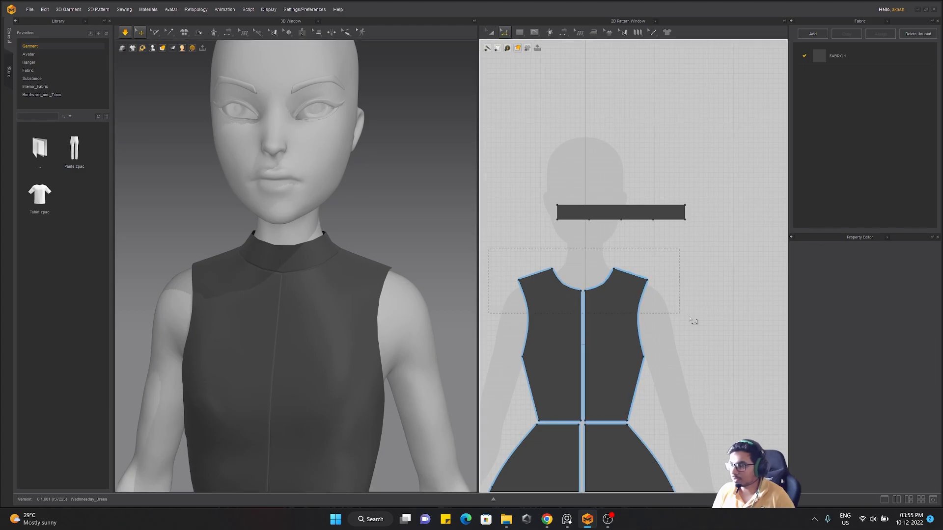
pyautogui.click(619, 211)
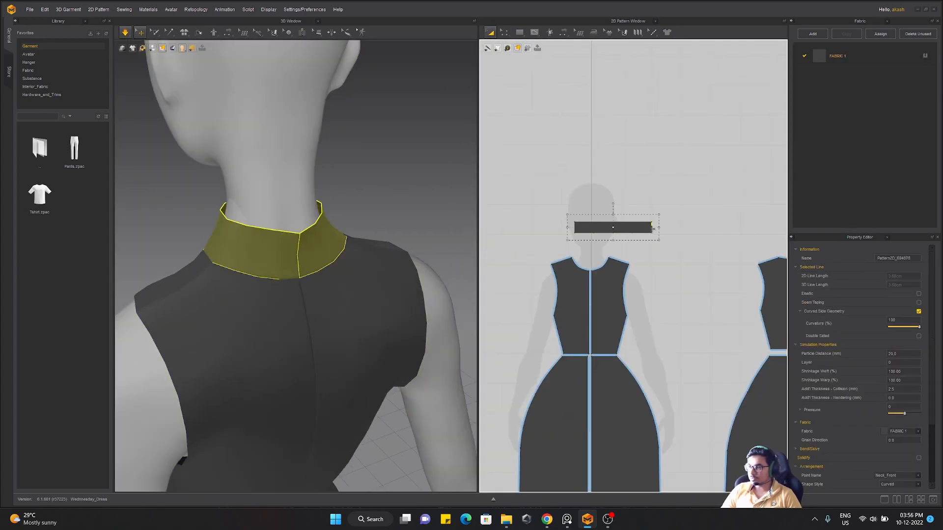
pyautogui.click(503, 32)
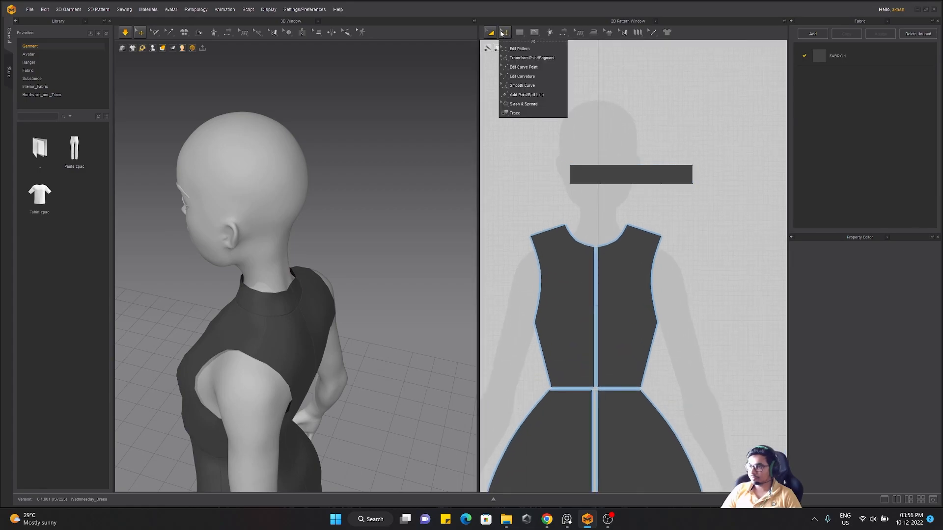
# - Reshape the collar pieces and sew the upper collar edge to the lower collar
pyautogui.click(520, 48)
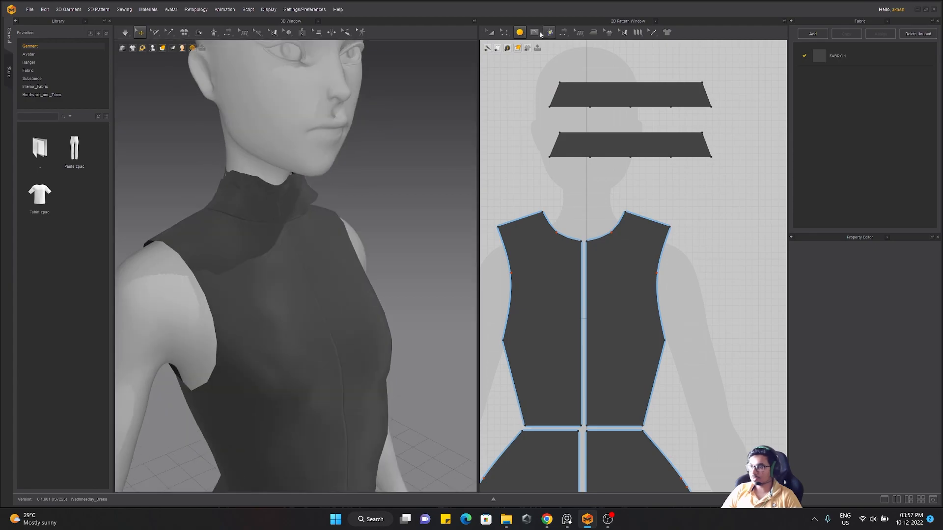
pyautogui.click(629, 97)
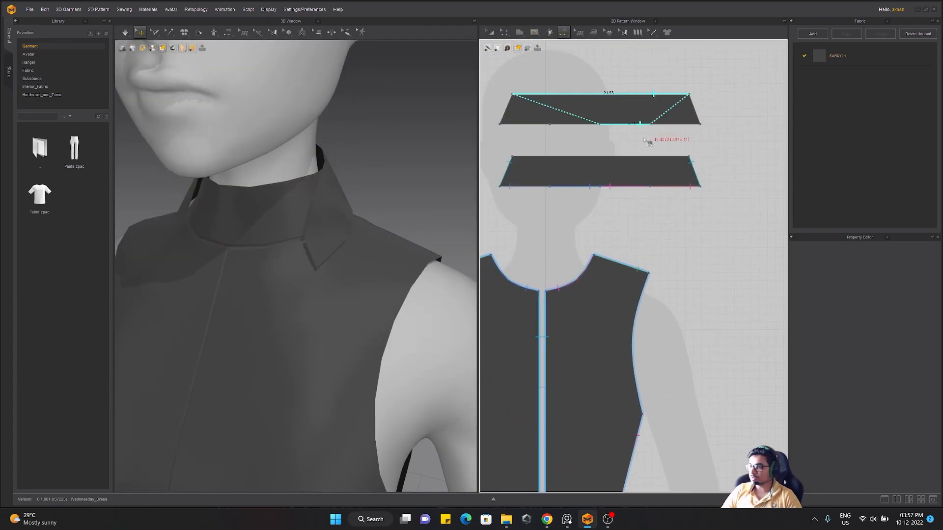
pyautogui.click(600, 108)
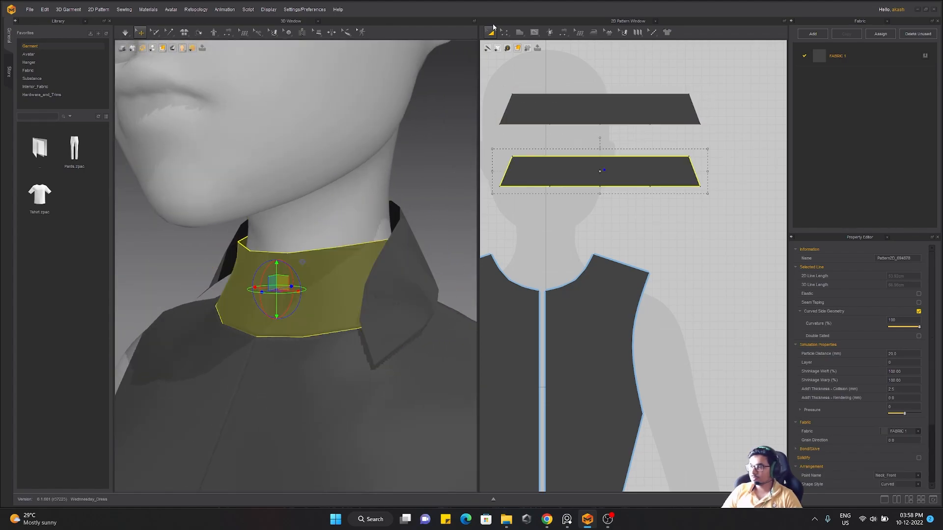
# - Sew the collar's lower edge to the bodice neckline
pyautogui.click(533, 32)
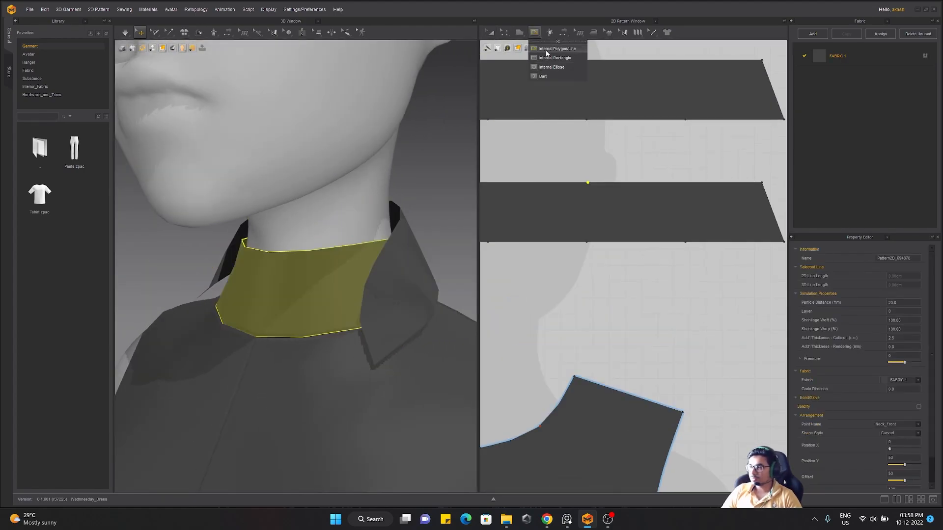
pyautogui.rightClick(587, 183)
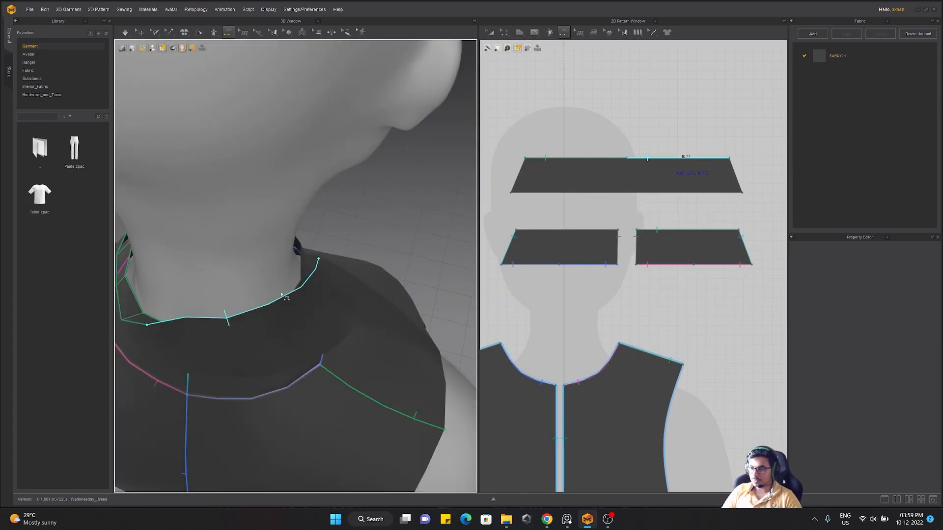
pyautogui.click(624, 174)
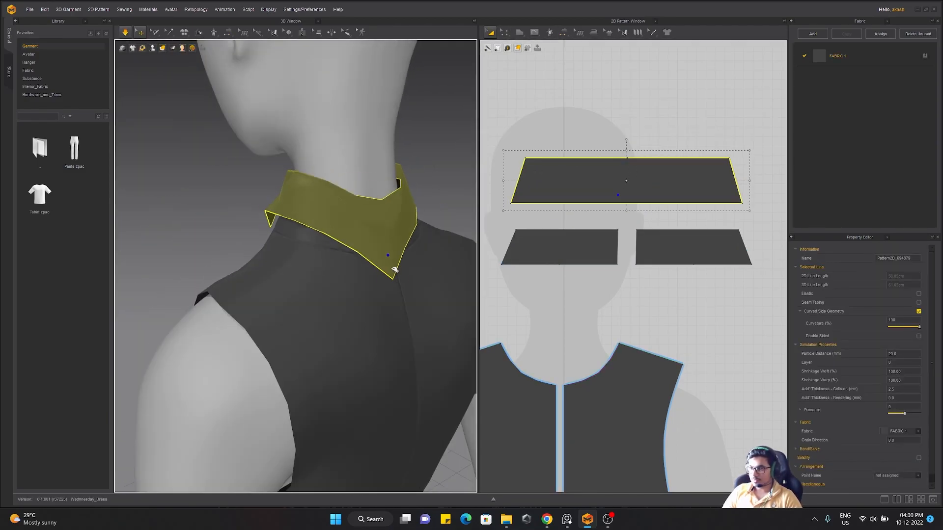
pyautogui.click(624, 32)
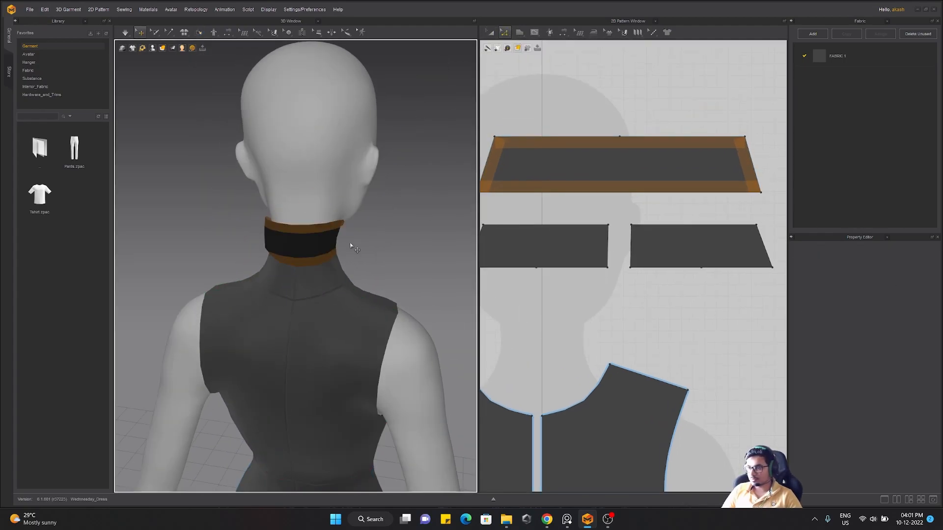
# - Bring up the collar edge's right-click edit options to curve the outer collar
pyautogui.click(619, 166)
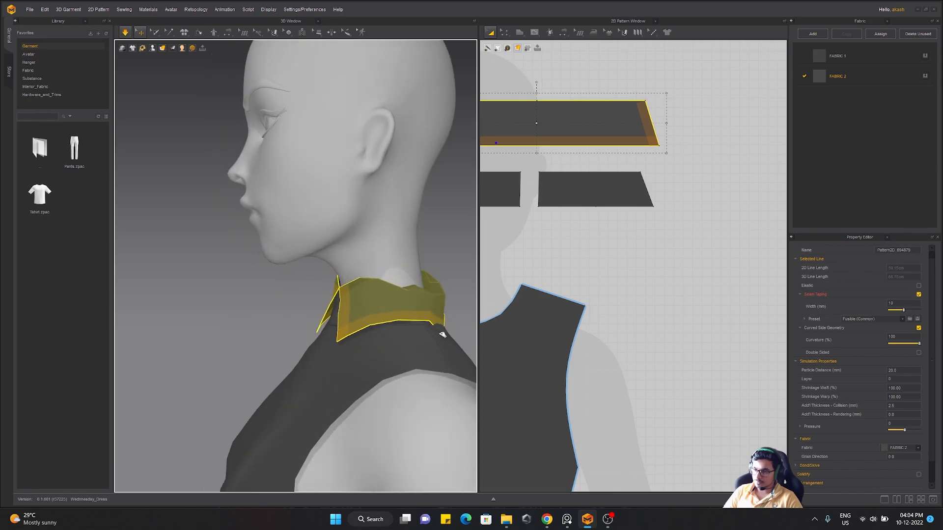
pyautogui.rightClick(587, 255)
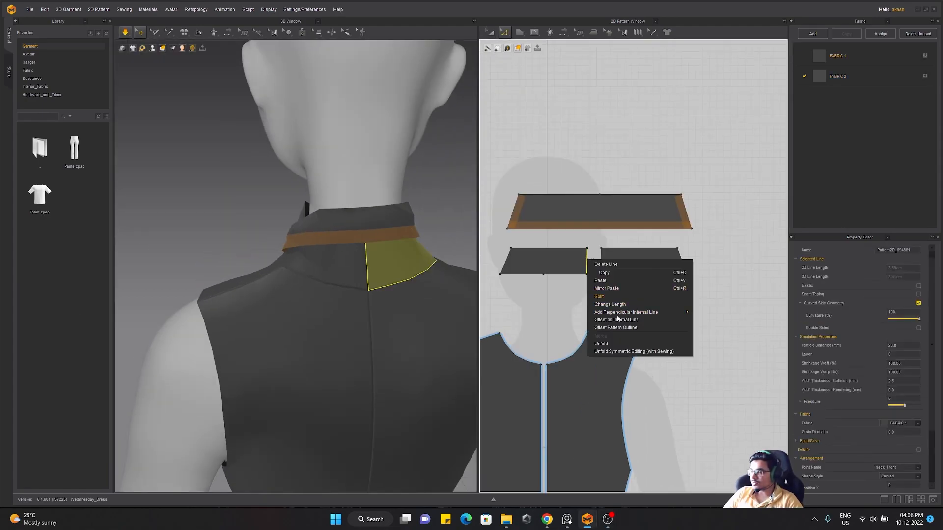
pyautogui.click(564, 32)
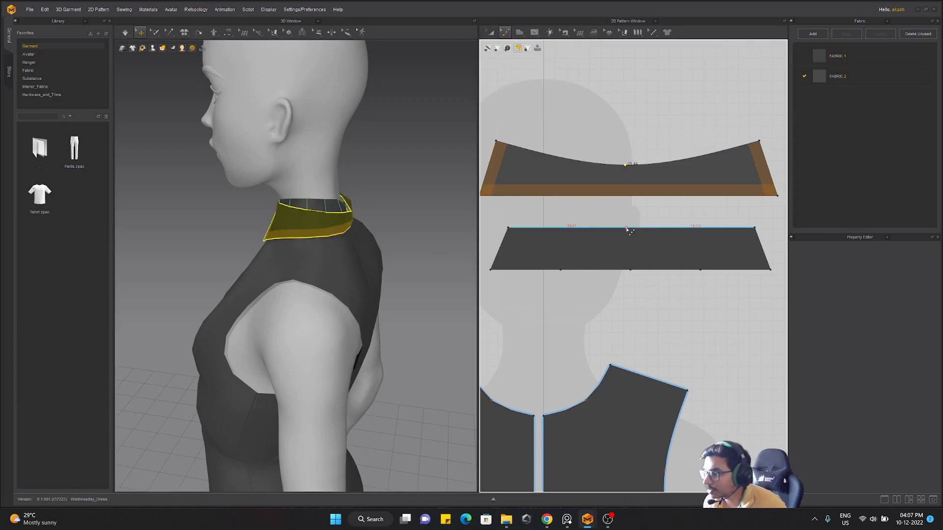
# - Curve the lower collar's top edge and set the new yoke fabric colour
pyautogui.click(628, 168)
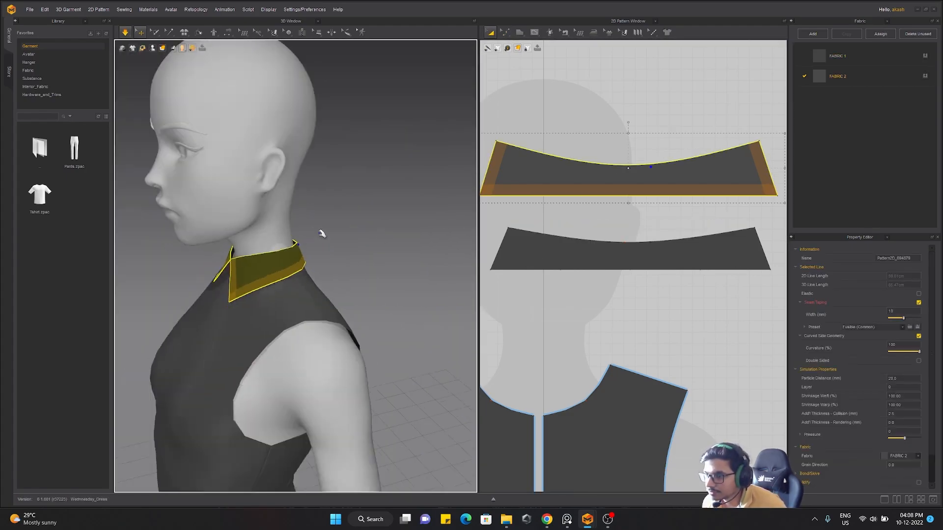
pyautogui.click(837, 55)
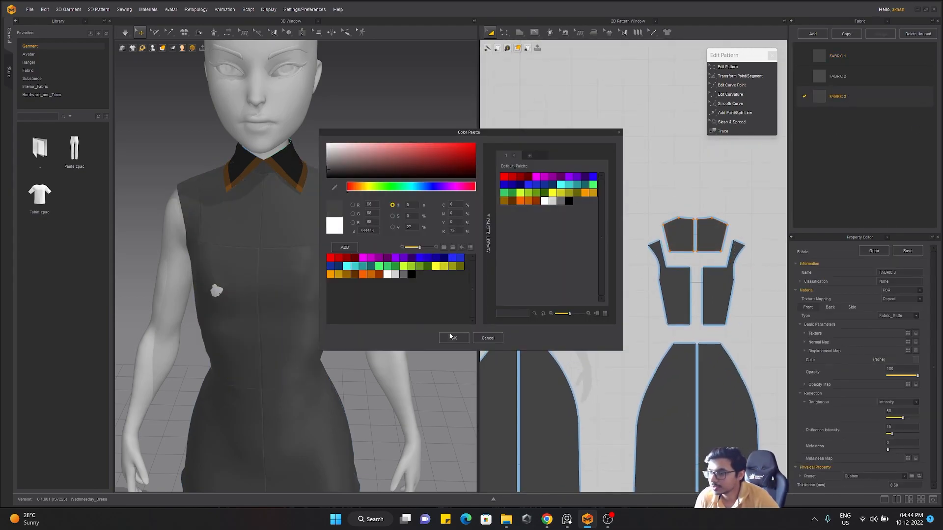
pyautogui.click(452, 338)
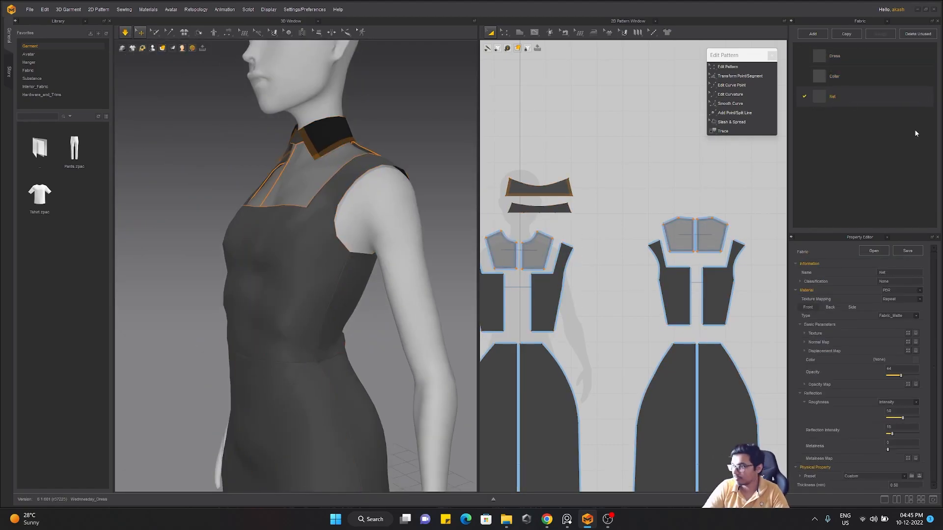
# - Set the Dress fabric's Physical Property Preset to Nylon_Canvas
pyautogui.click(834, 56)
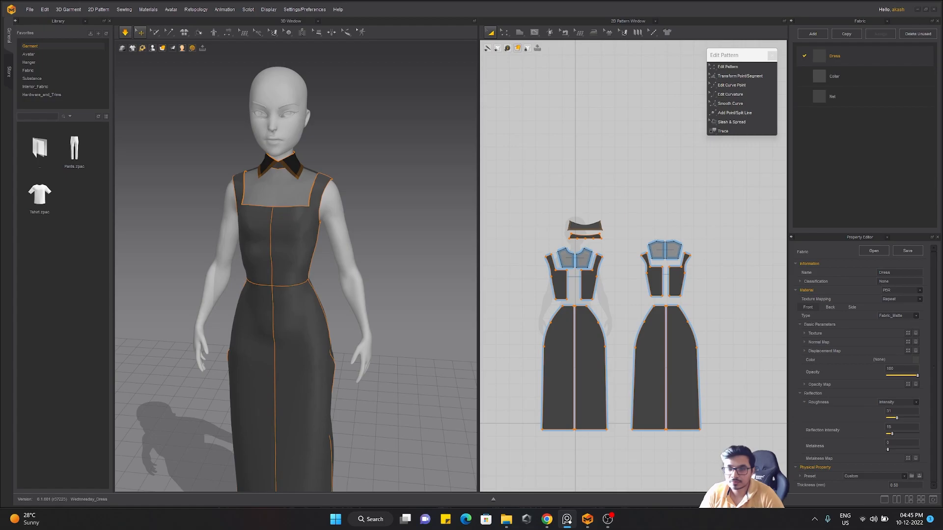
pyautogui.click(875, 476)
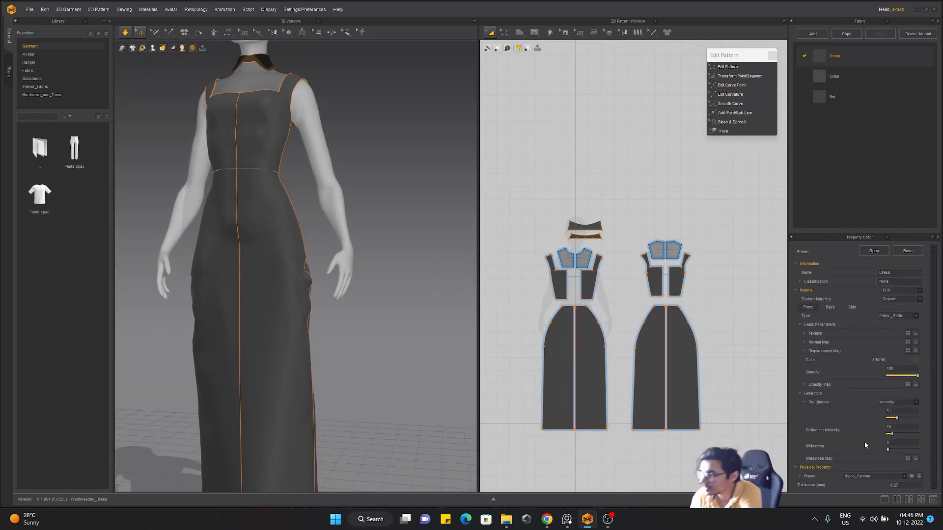
pyautogui.click(580, 367)
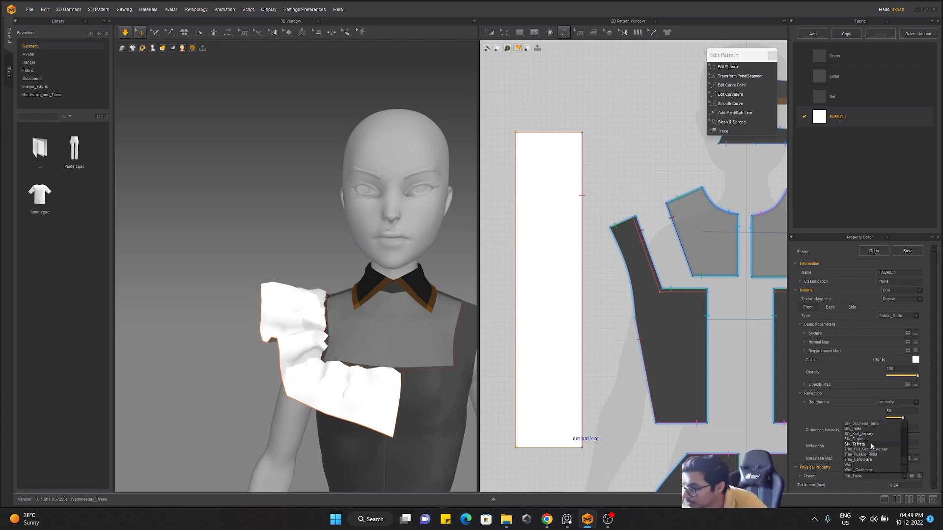
# - Sew frill strips to both shoulders and attach a wide rectangle around the skirt
pyautogui.click(914, 360)
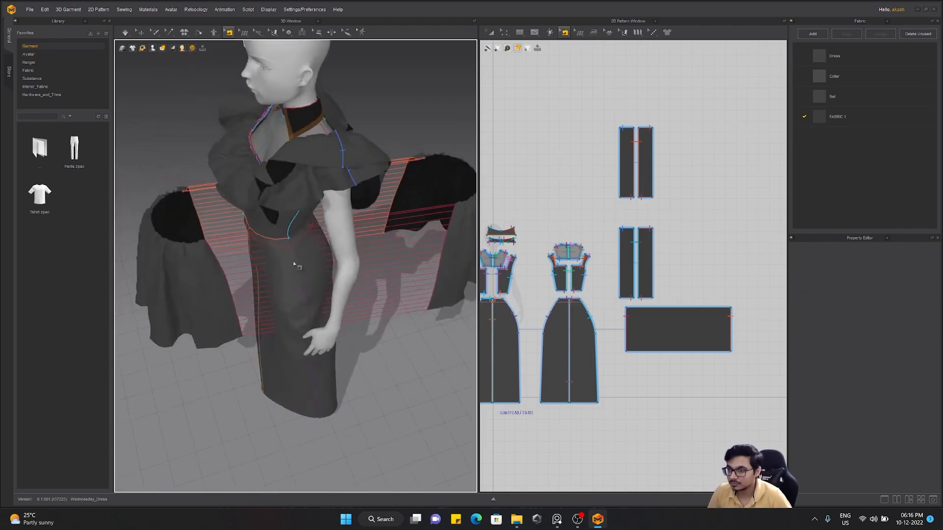
# - Sew the wide tier panel's top edge along a low horizontal line across the skirt
pyautogui.click(677, 329)
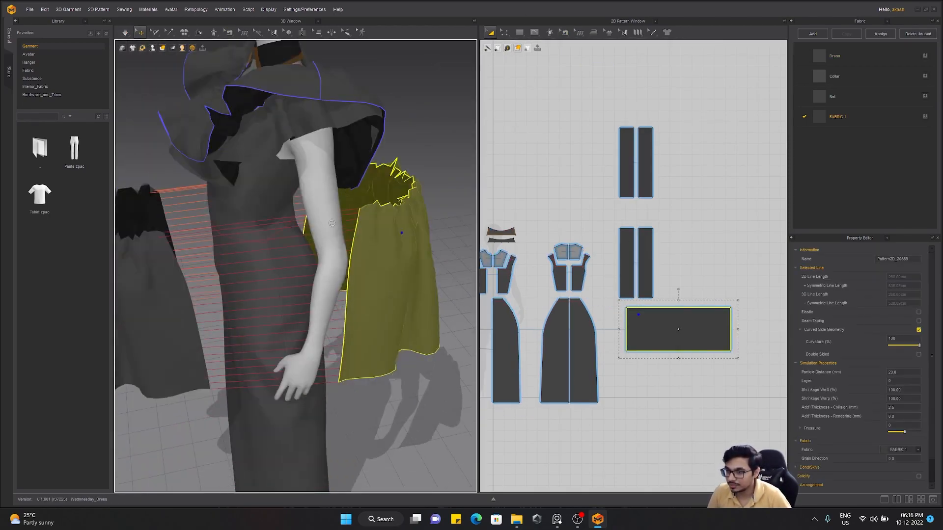
pyautogui.click(559, 31)
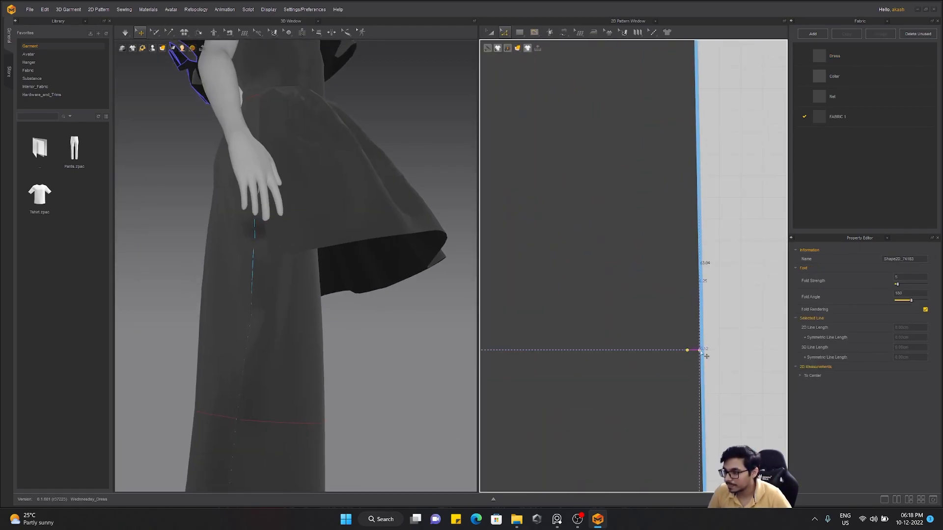
pyautogui.click(562, 32)
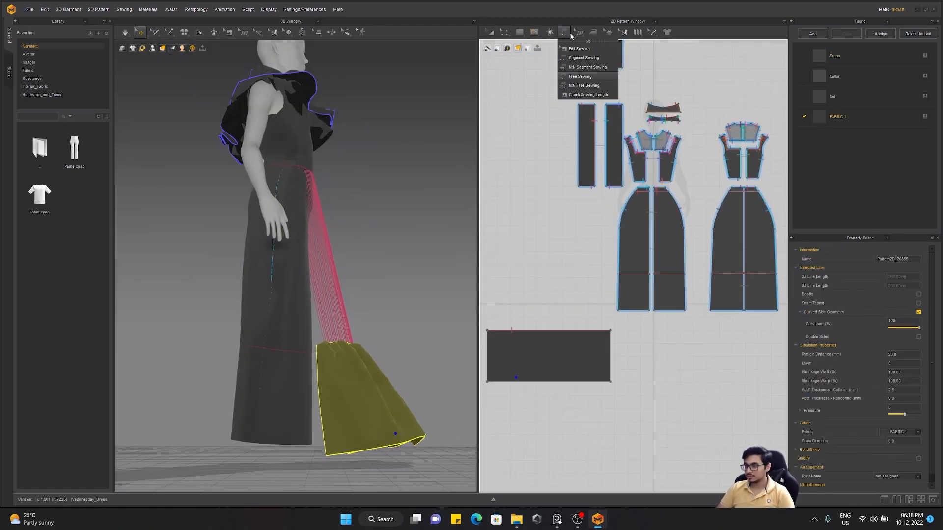
# - Copy the tier panel as an instance and sew it to the back skirt line
pyautogui.click(491, 32)
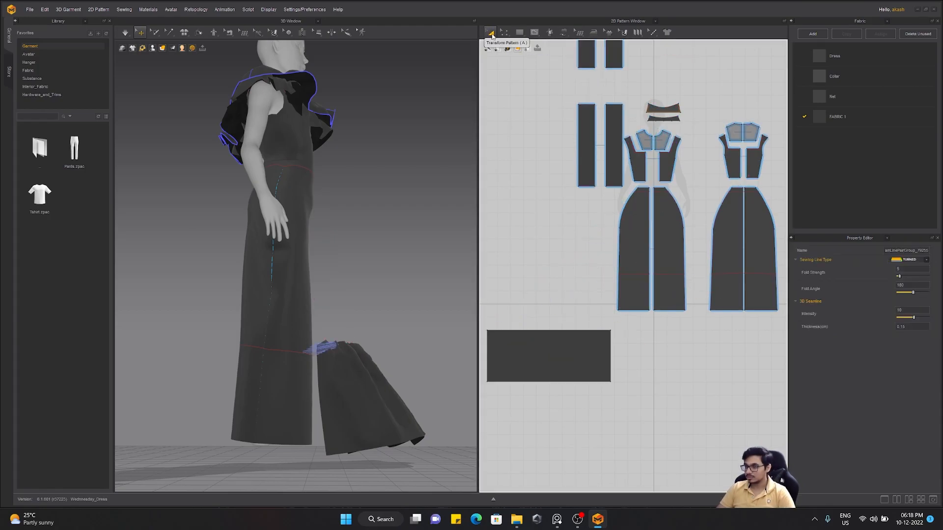
pyautogui.click(547, 355)
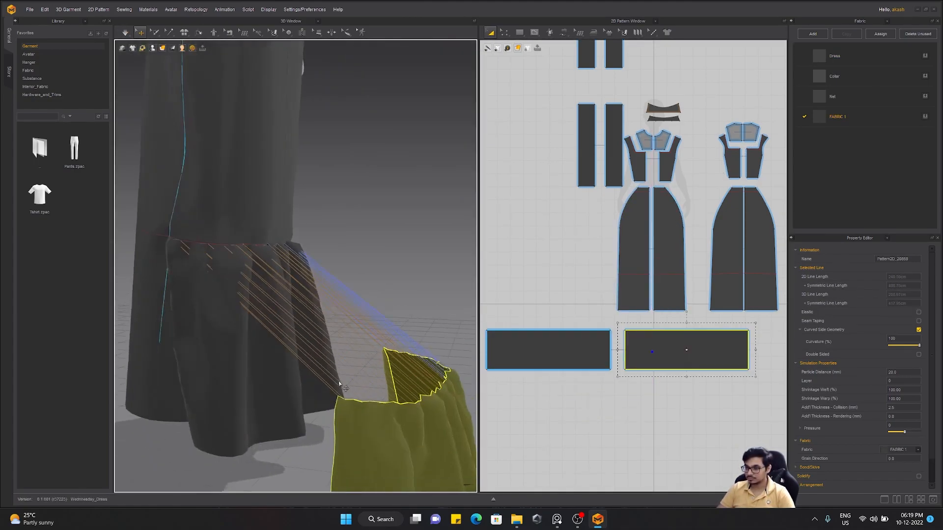
pyautogui.click(564, 32)
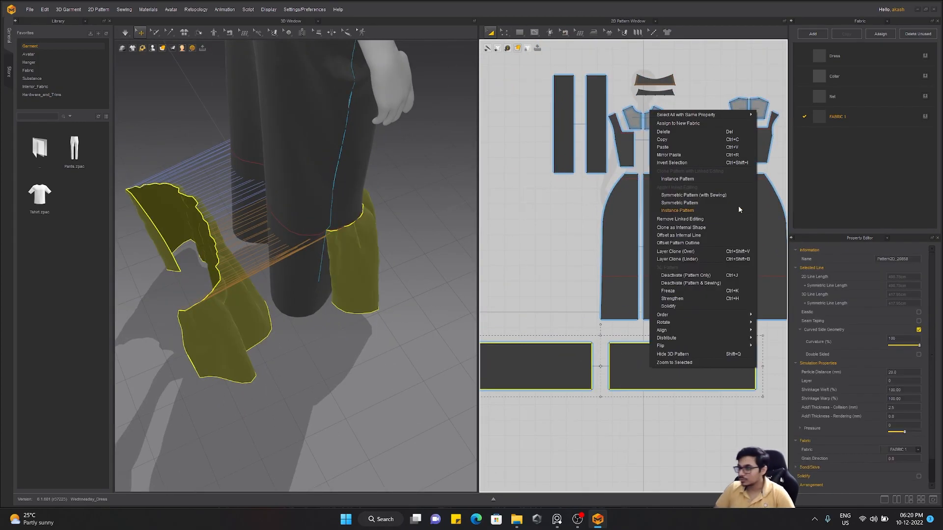
pyautogui.click(564, 31)
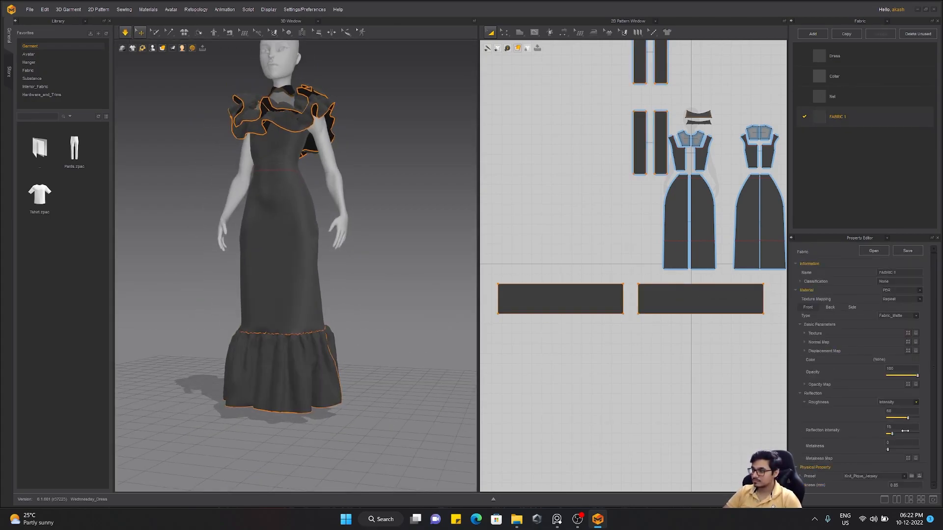
# - Duplicate the tier rectangles and sew three stacked ruffle tiers down the skirt
pyautogui.doubleClick(838, 116)
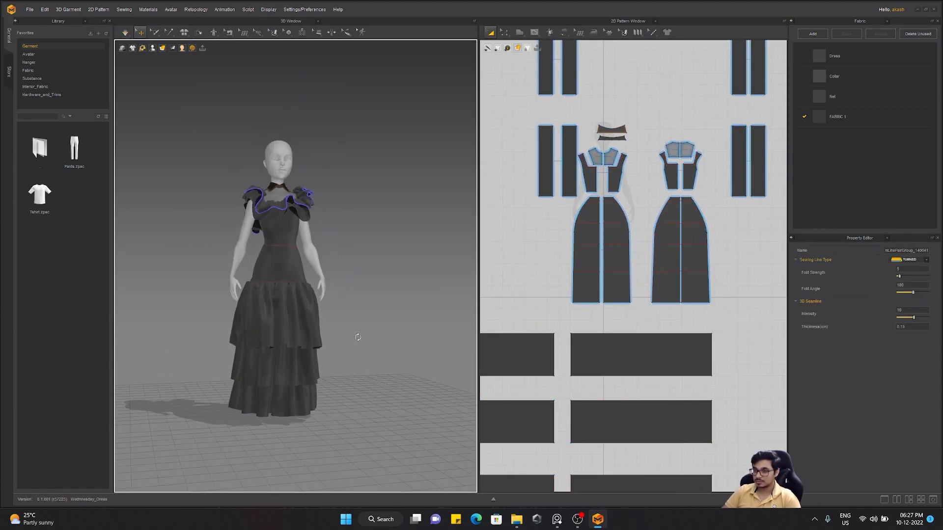
# - Add a fourth pair of ruffle tier panels sewn to the waist seam and simulate
pyautogui.click(543, 308)
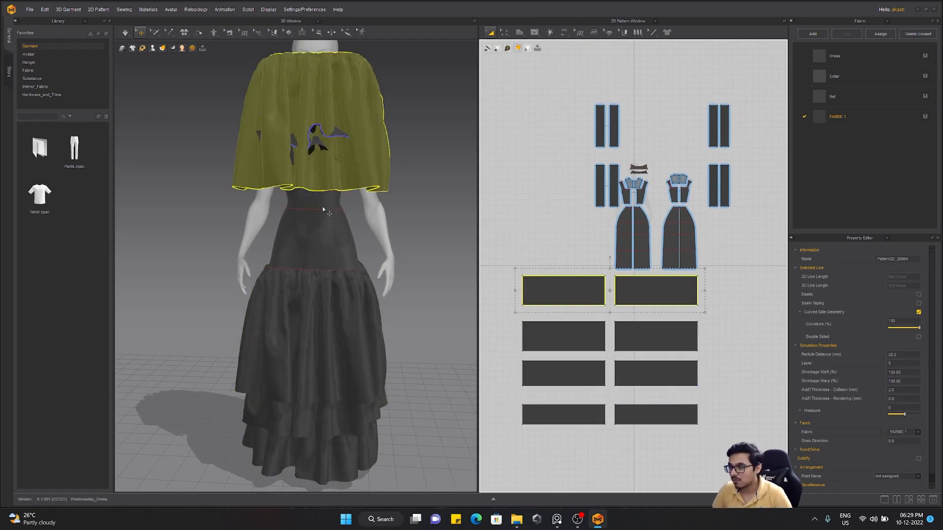
pyautogui.click(563, 32)
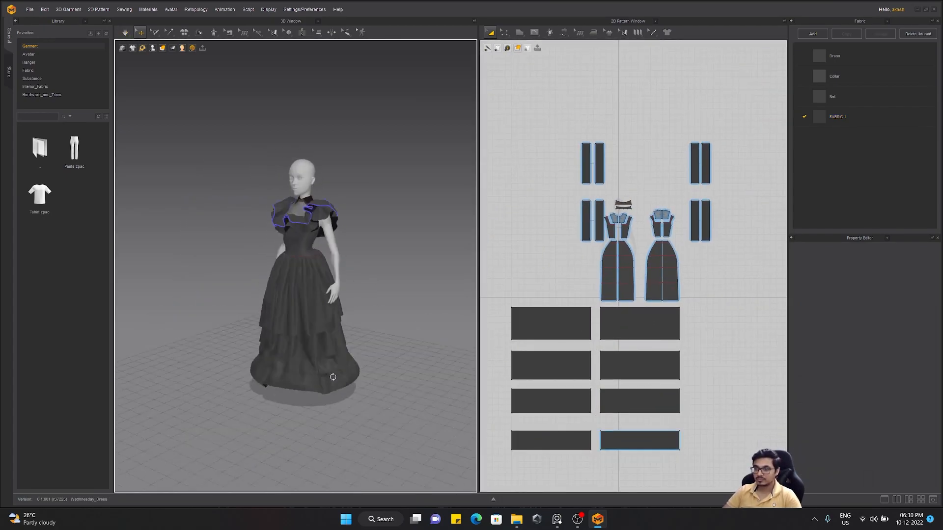
# - Rename FABRIC 1 to Top_Frill, add Bottom_Frill and assign it to the tiers
pyautogui.click(548, 440)
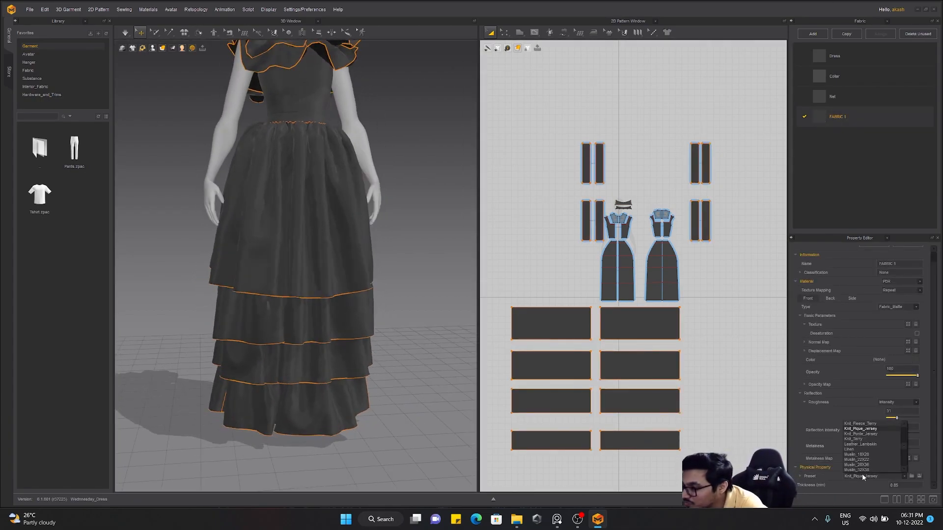
pyautogui.click(849, 449)
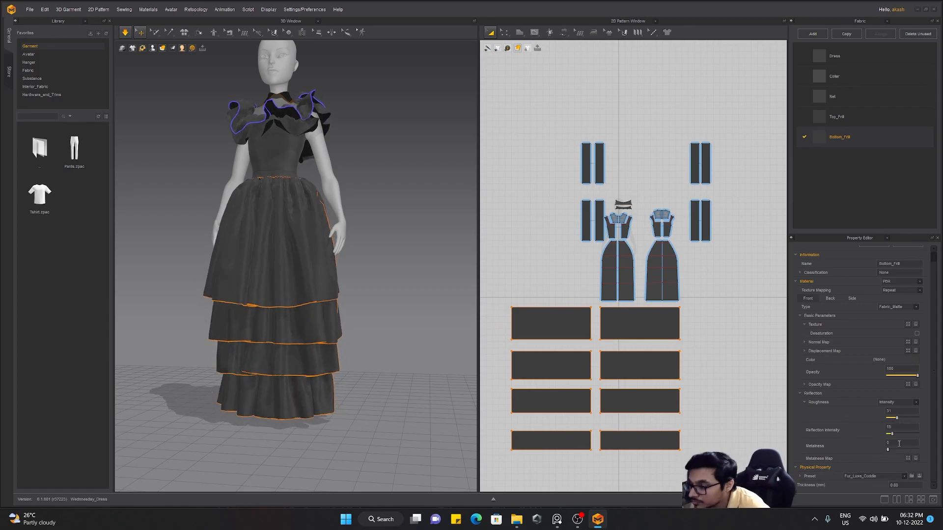
pyautogui.click(903, 476)
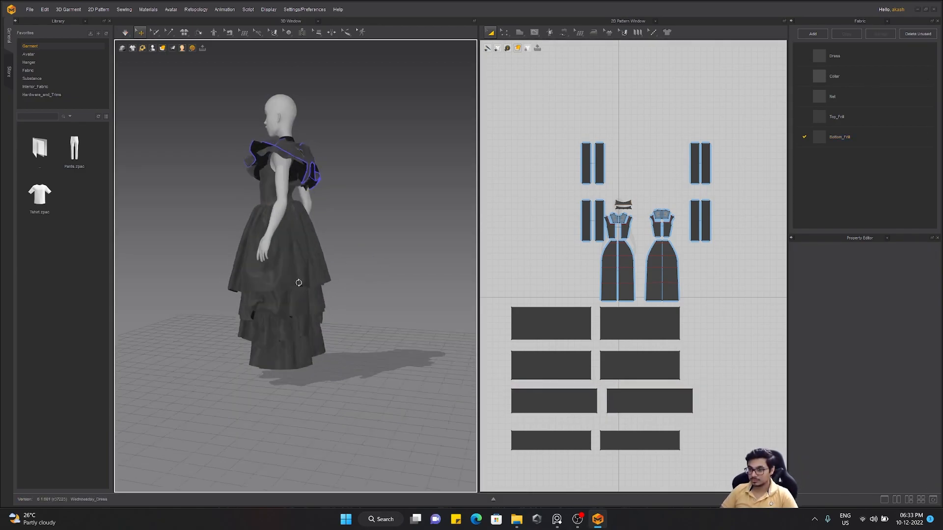
pyautogui.click(638, 323)
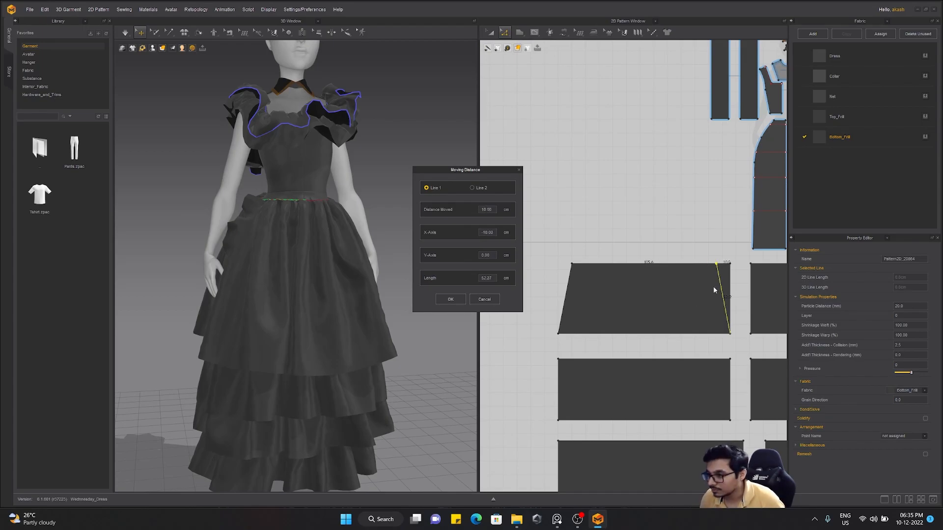
# - Move the ruffle panel's side edge by 10 cm (X -10) and confirm
pyautogui.click(450, 299)
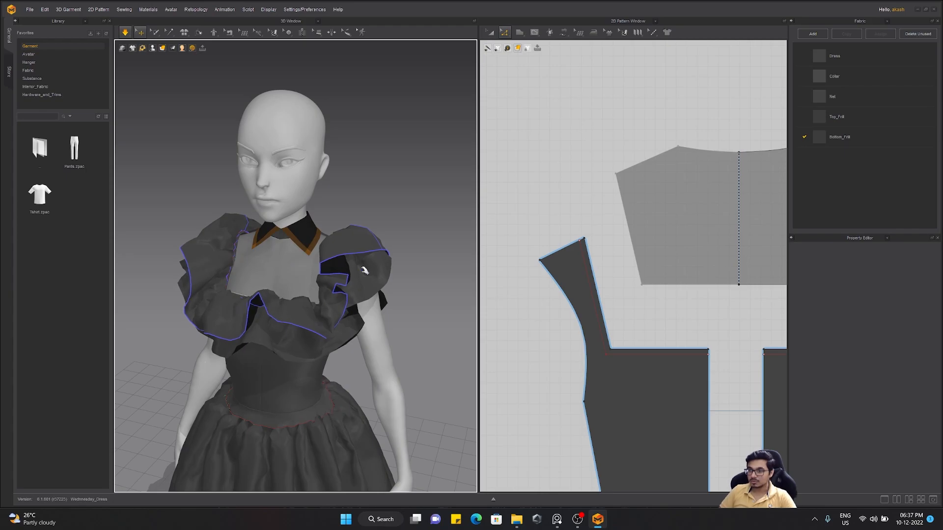
pyautogui.click(270, 336)
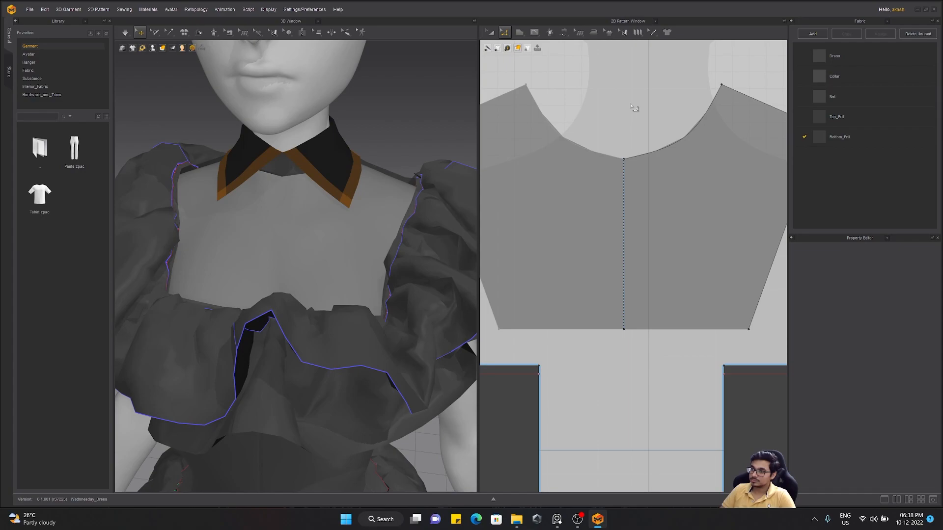
pyautogui.click(632, 180)
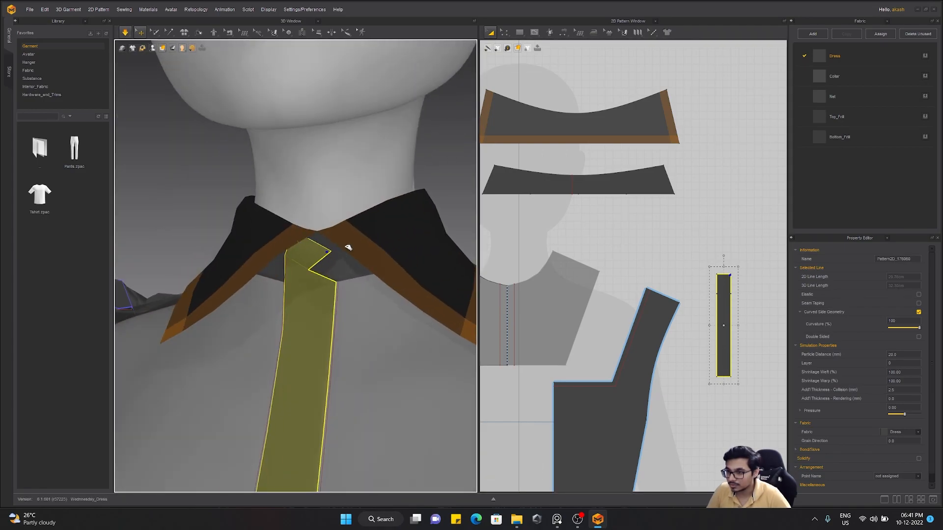
# - Place the thin rectangle placket on the bodice centre front under the collar
pyautogui.click(578, 115)
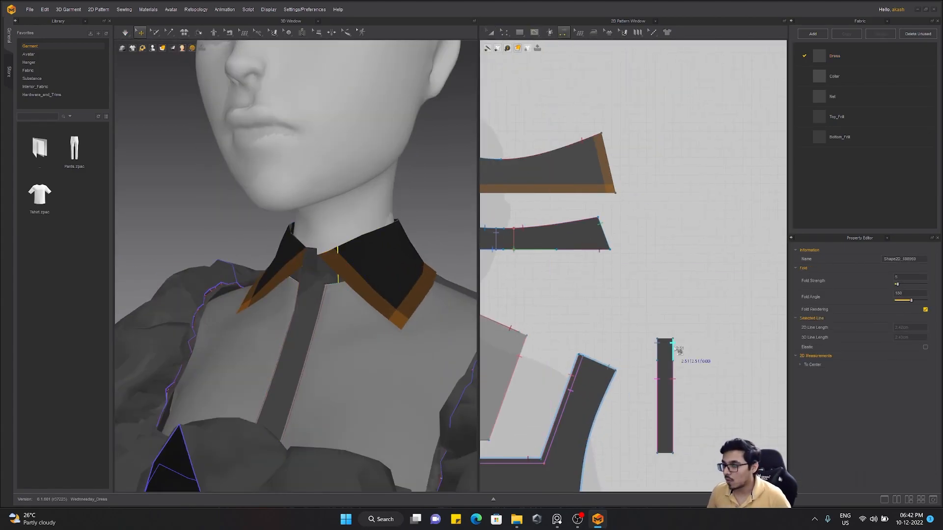
pyautogui.click(664, 397)
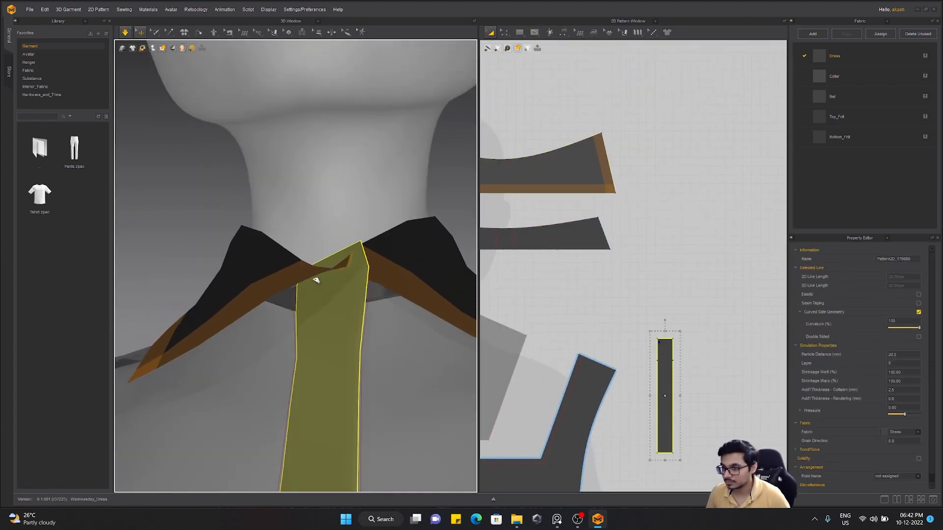